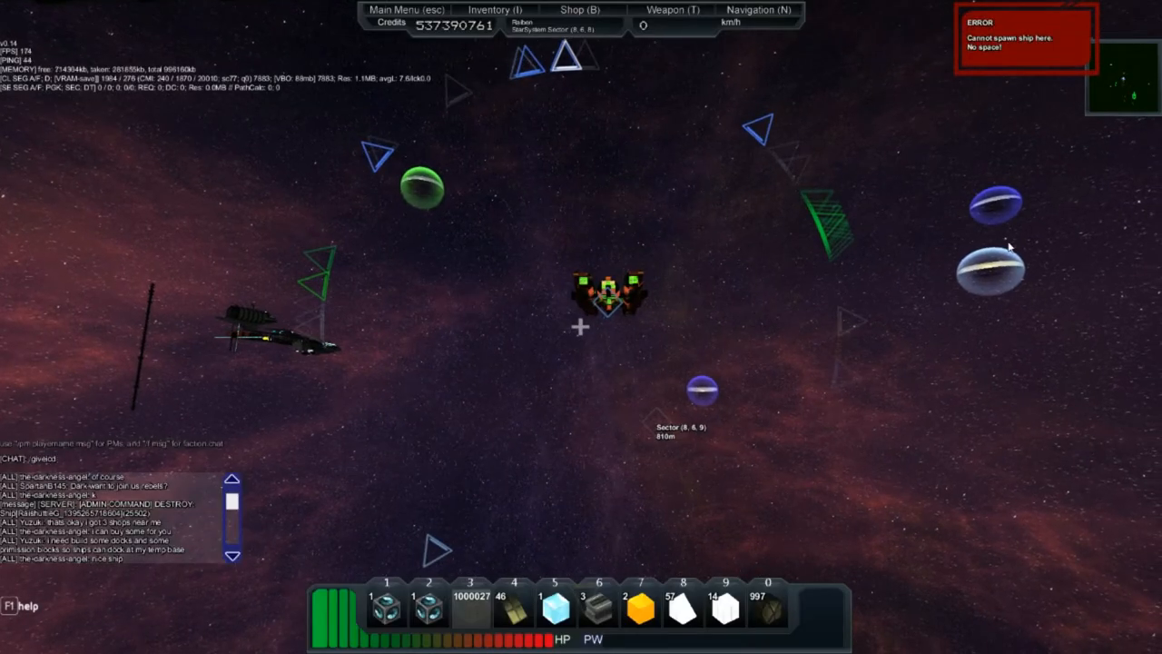
{"action": "type", "text": "Raiben 9"}
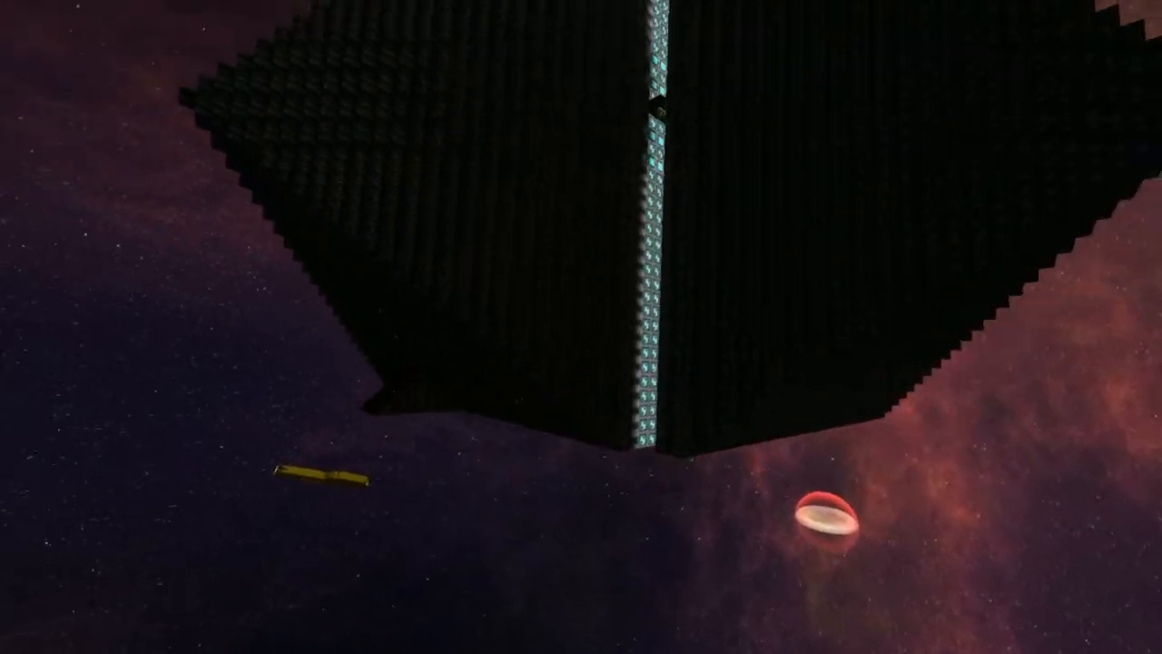
{"action": "mouse_move", "coordinate": [581, 327]}
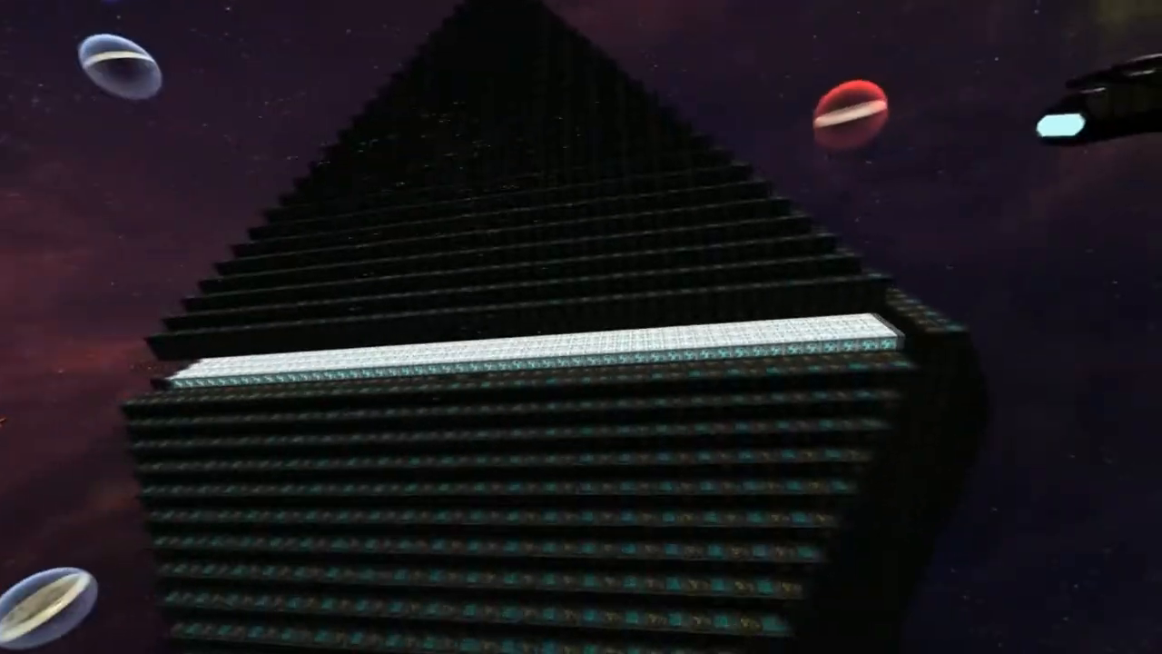
{"action": "mouse_move", "coordinate": [581, 327]}
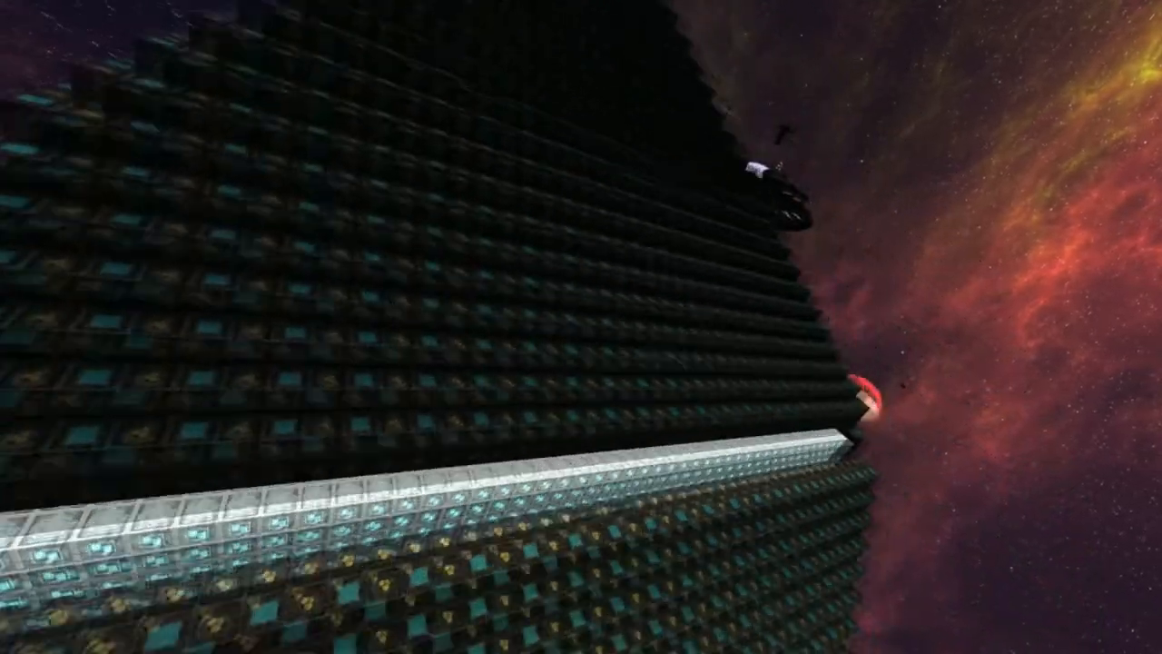